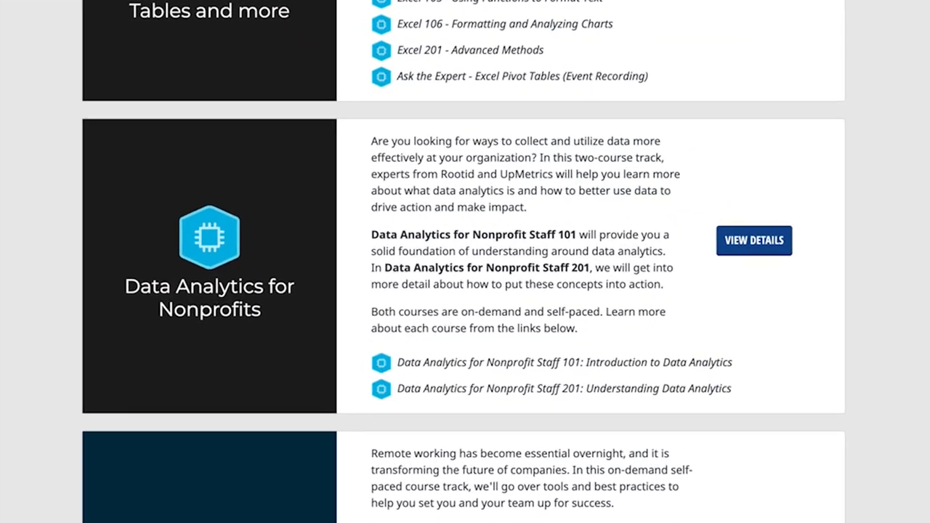
Browse Module 1 and Module 3 on data maturity, then expand the course welcome section
{"action": "left_click", "coordinate": [752, 240]}
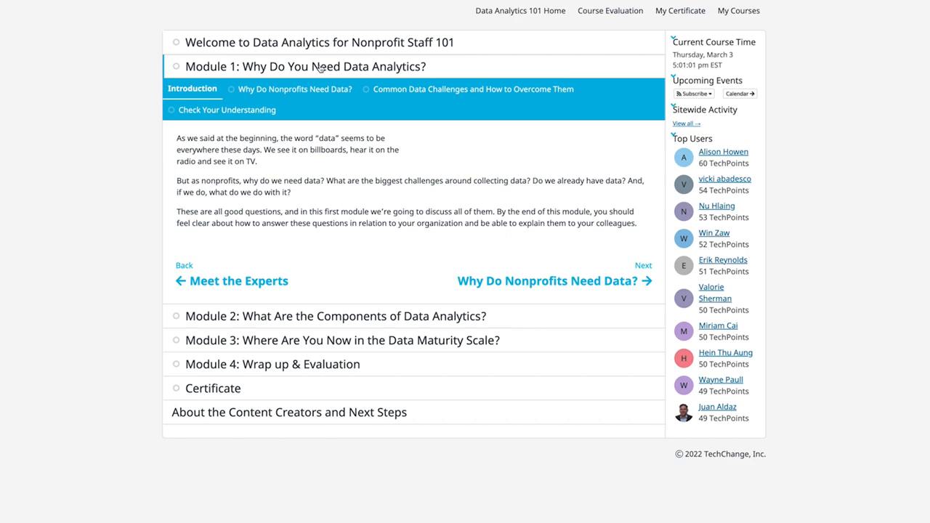
{"action": "left_click", "coordinate": [306, 67]}
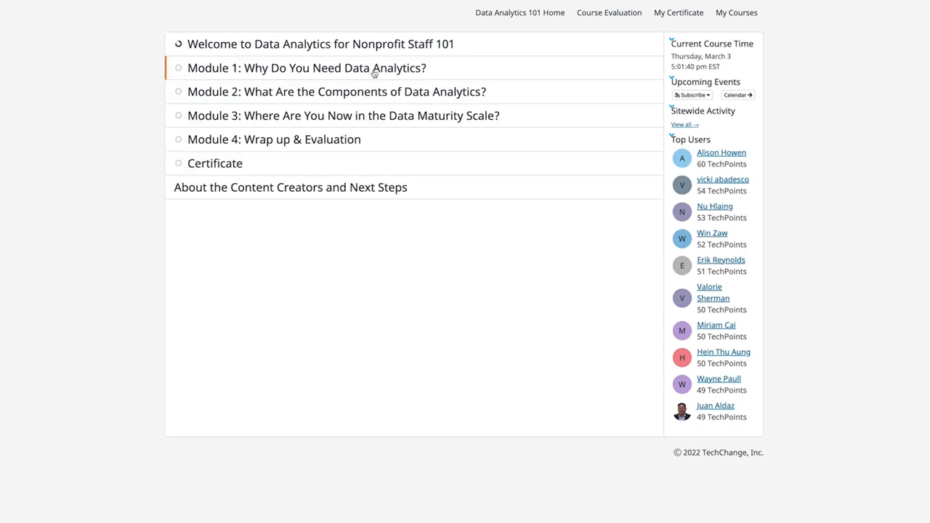
{"action": "left_click", "coordinate": [343, 116]}
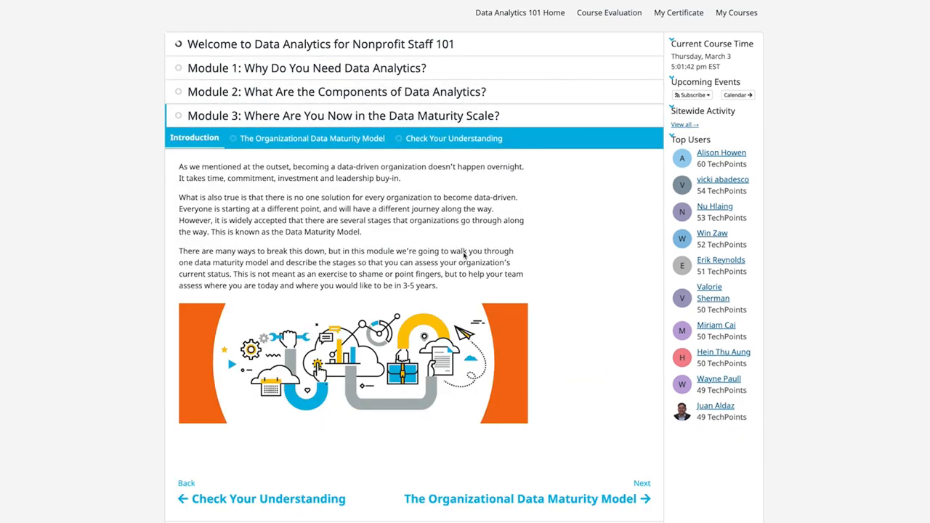
{"action": "left_click", "coordinate": [305, 68]}
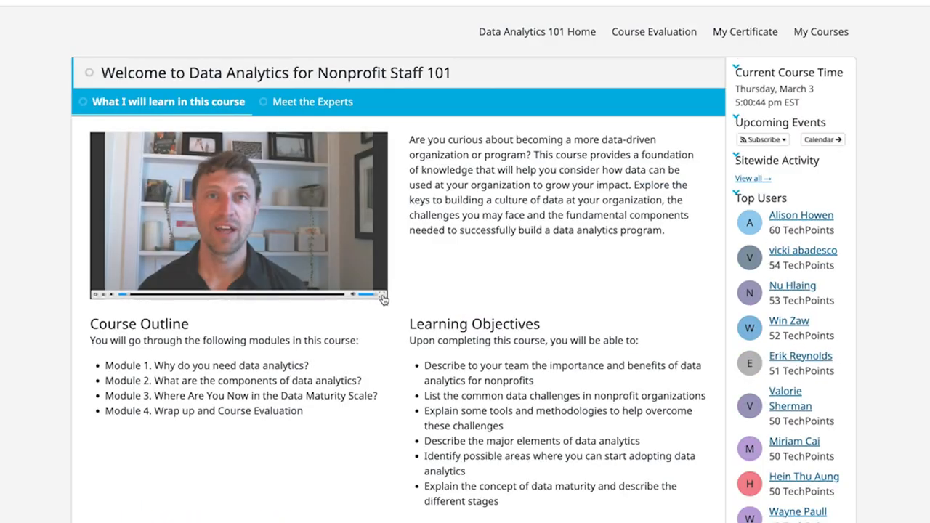
View the Meet the Experts bios and scroll through them
{"action": "left_click", "coordinate": [313, 102]}
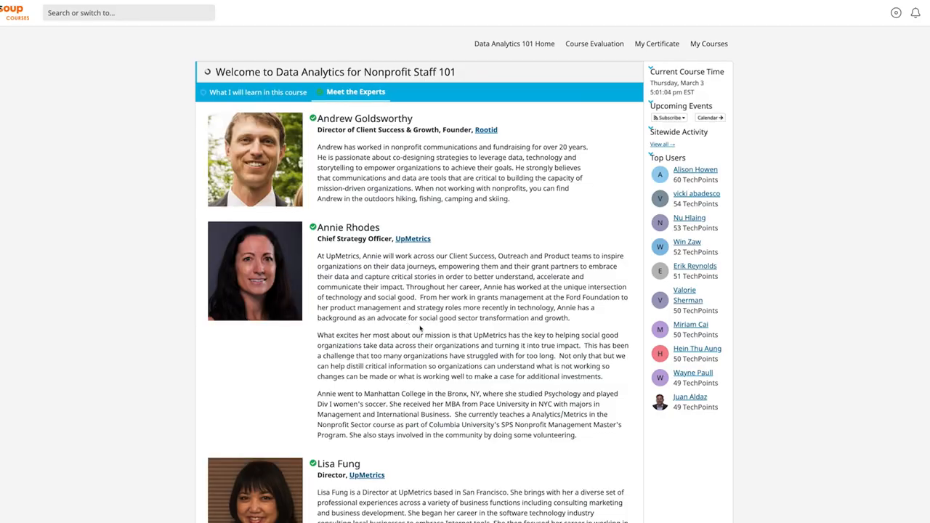
{"action": "scroll", "scroll_direction": "down", "scroll_amount": 3}
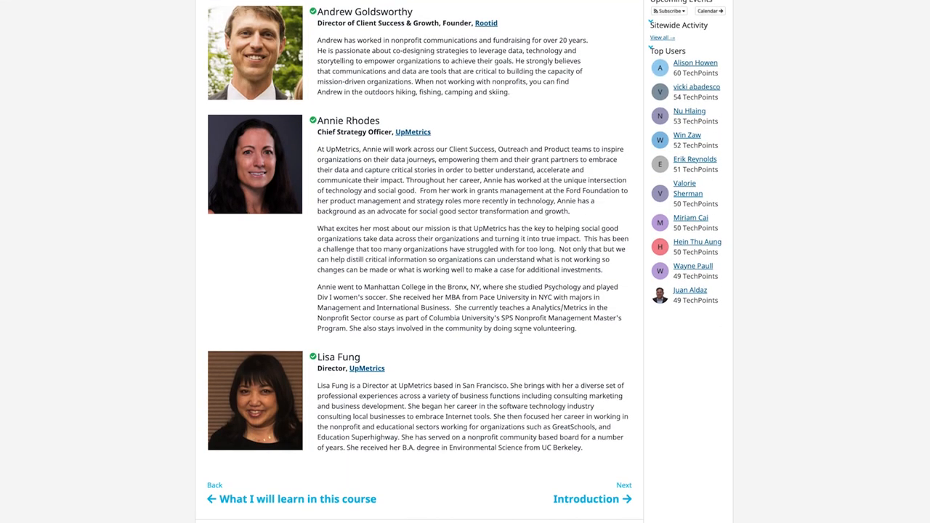
{"action": "scroll", "scroll_direction": "down", "scroll_amount": 3}
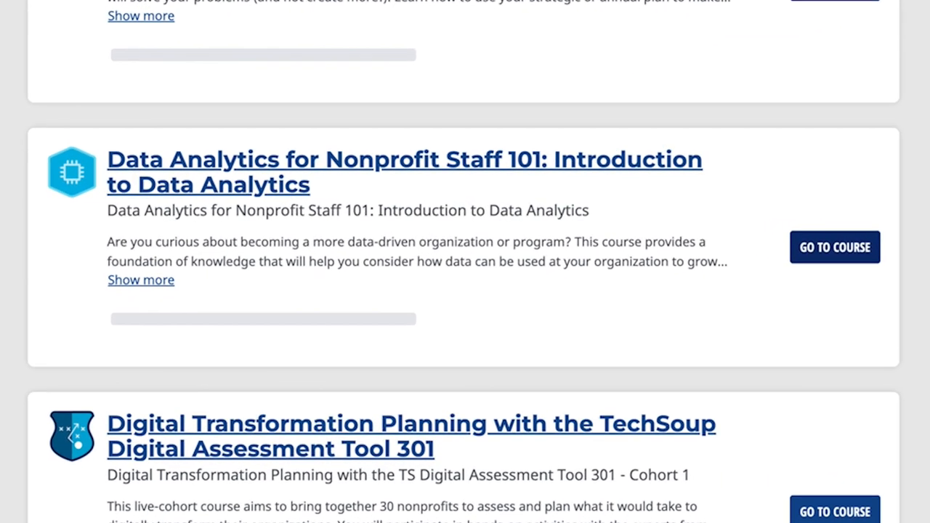
Submit Module 3's Check Your Understanding data-maturity matching quiz for 3 TechPoints
{"action": "left_click", "coordinate": [834, 247]}
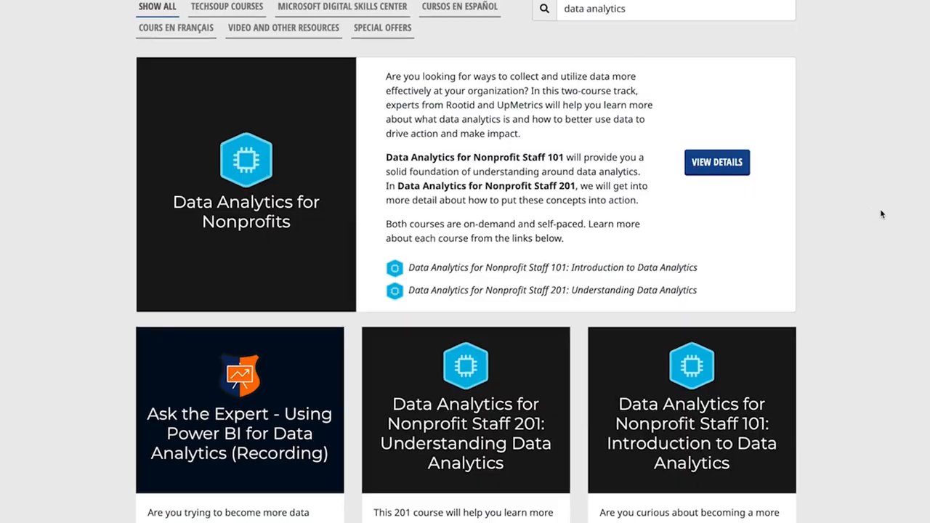
{"action": "scroll", "scroll_direction": "down", "scroll_amount": 3}
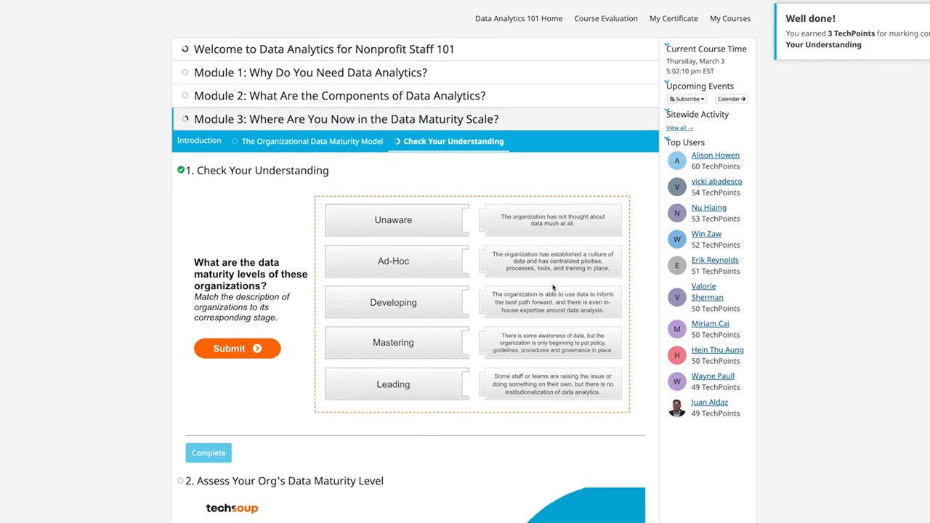
{"action": "scroll", "scroll_direction": "down", "scroll_amount": 3}
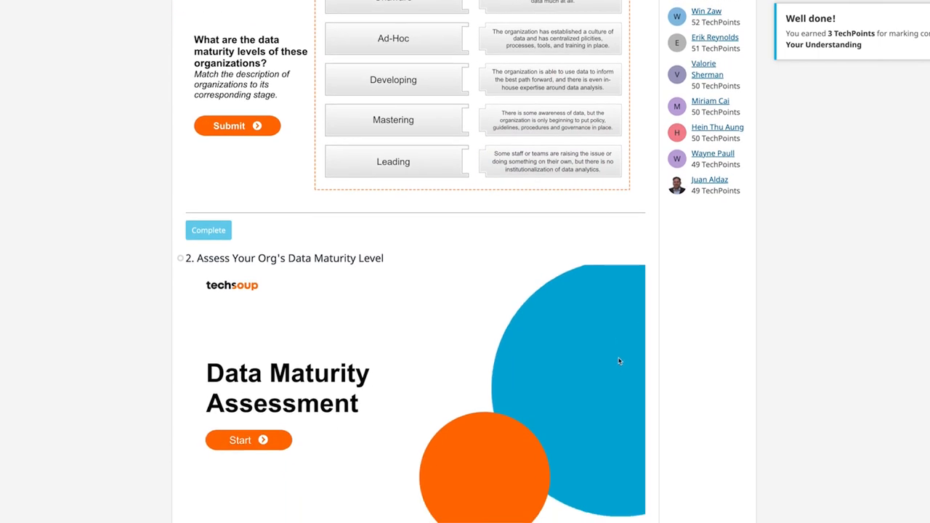